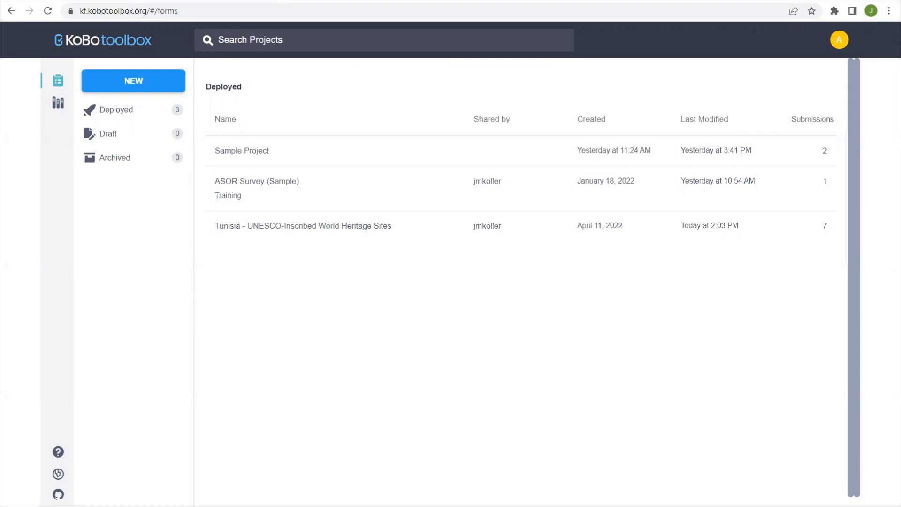
{"action": "mouse_move", "coordinate": [402, 73]}
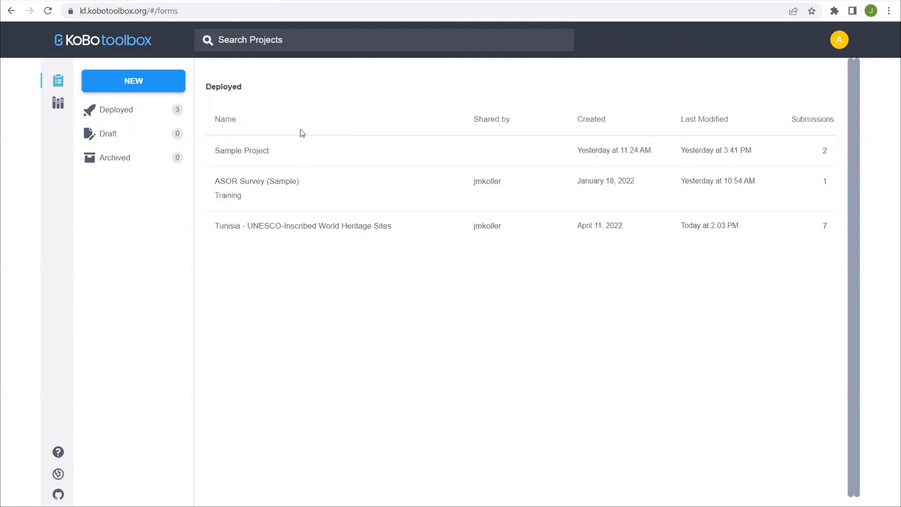
{"action": "mouse_move", "coordinate": [322, 288]}
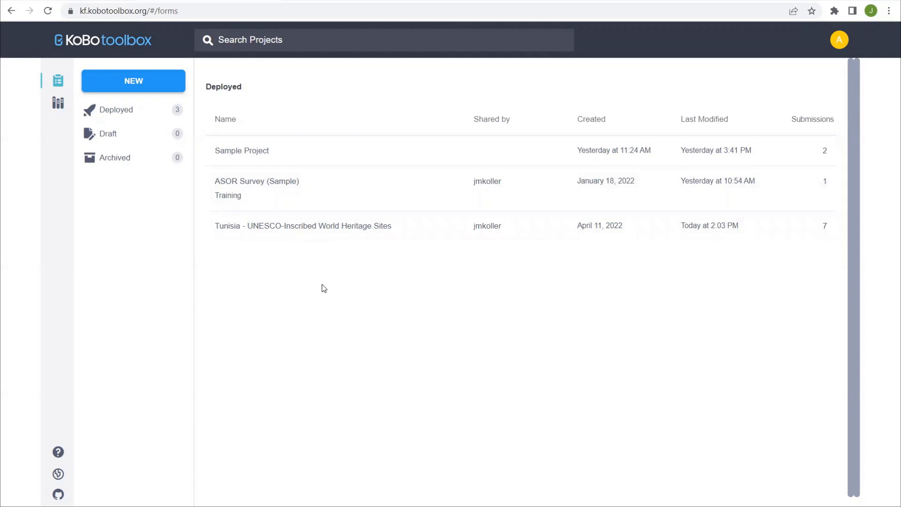
{"action": "mouse_move", "coordinate": [324, 281]}
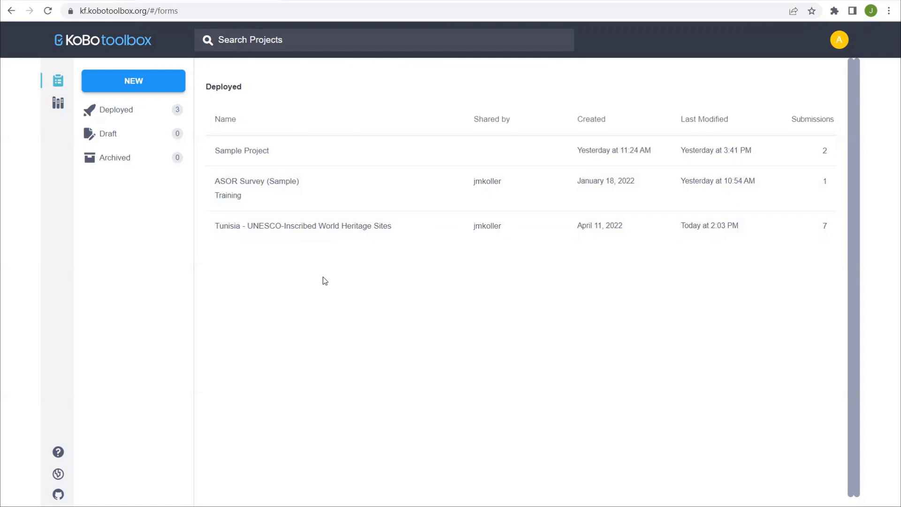
{"action": "mouse_move", "coordinate": [325, 239]}
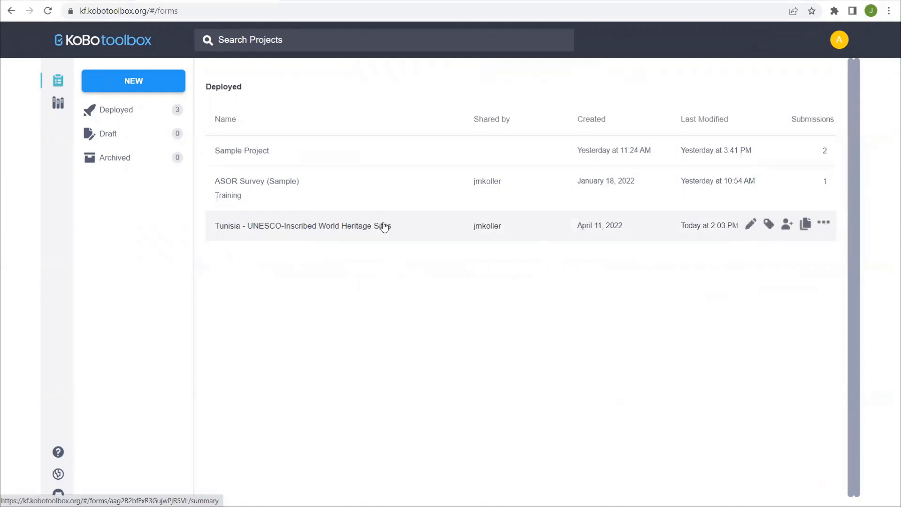
{"action": "mouse_move", "coordinate": [362, 227]}
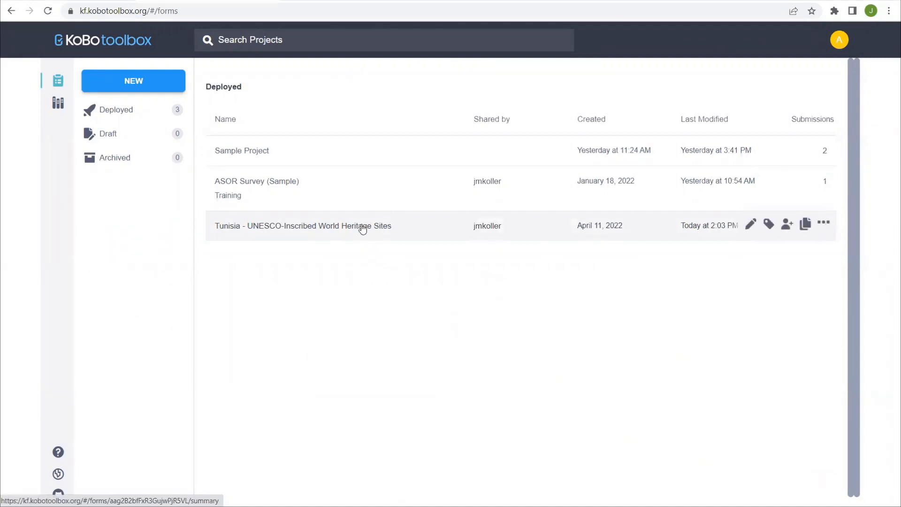
- Open the Tunisia - UNESCO-Inscribed World Heritage Sites project from the Deployed projects list
{"action": "left_click", "coordinate": [302, 226]}
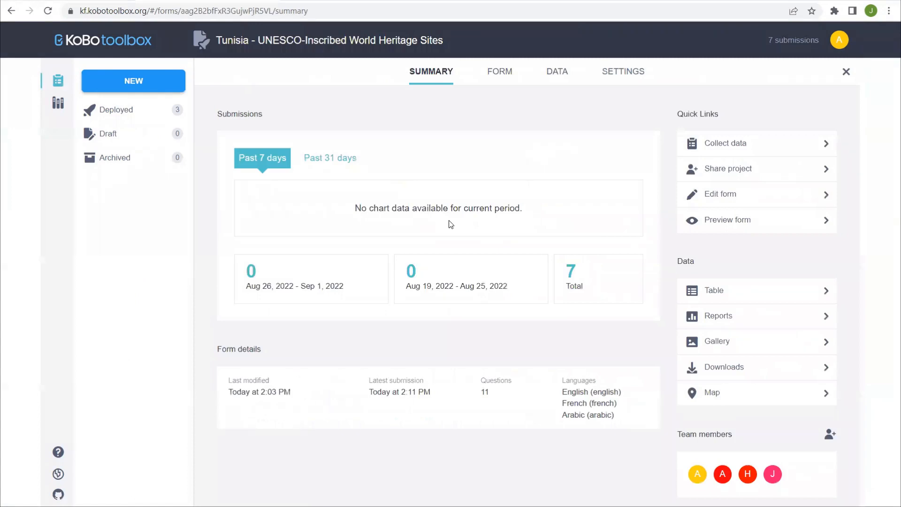
{"action": "mouse_move", "coordinate": [454, 110]}
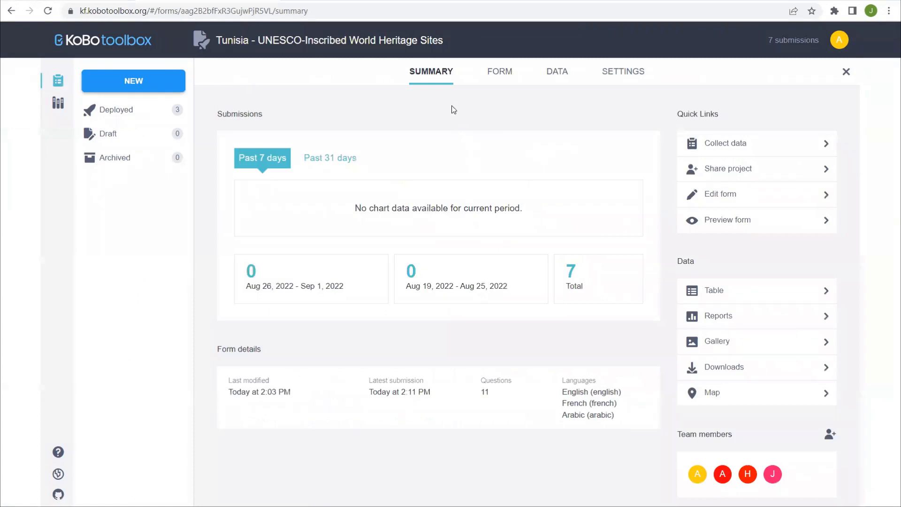
{"action": "mouse_move", "coordinate": [499, 71]}
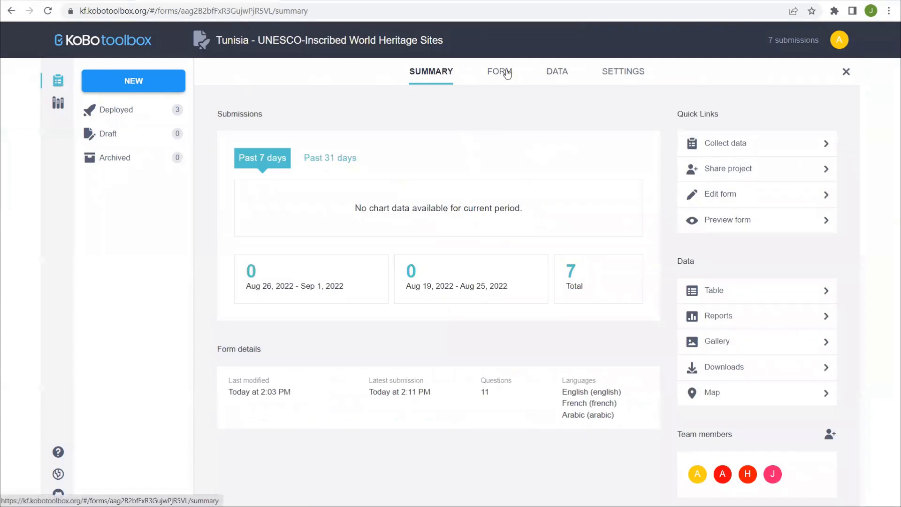
- Show the submissions data table, scroll across it, and preview the Medina of Tunis photo
{"action": "left_click", "coordinate": [555, 71]}
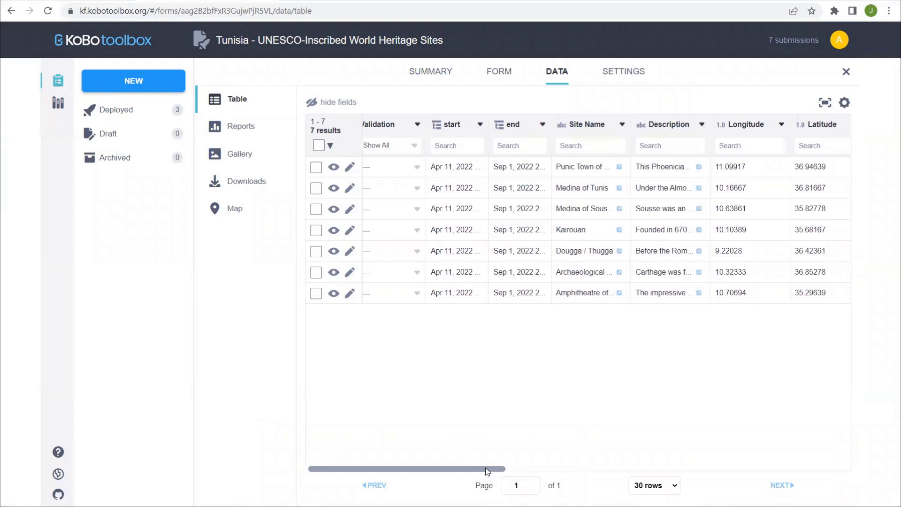
{"action": "left_click_drag", "start_coordinate": [403, 468], "coordinate": [532, 468]}
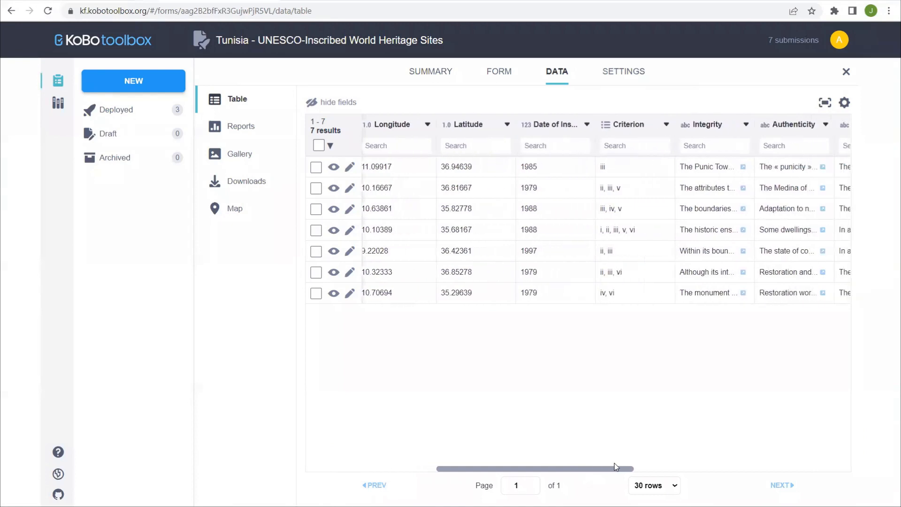
{"action": "scroll", "scroll_direction": "right", "scroll_amount": 3}
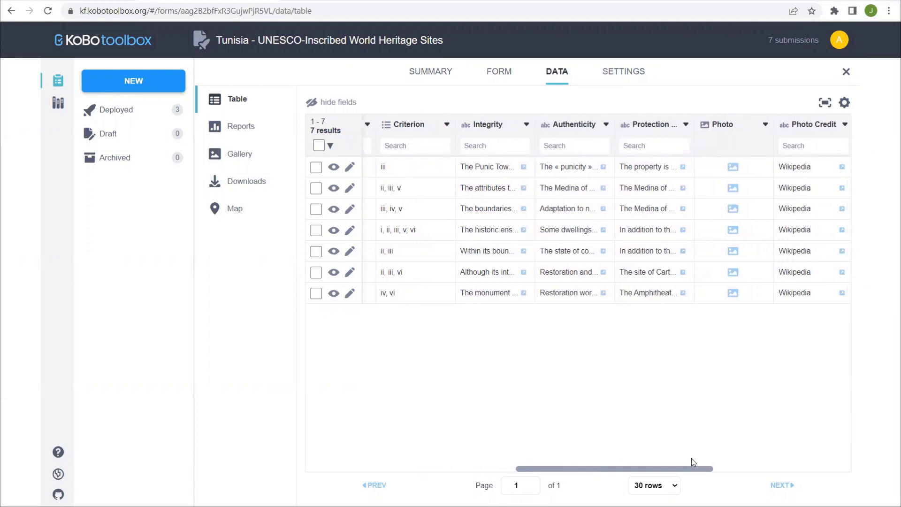
{"action": "scroll", "scroll_direction": "right", "scroll_amount": 3}
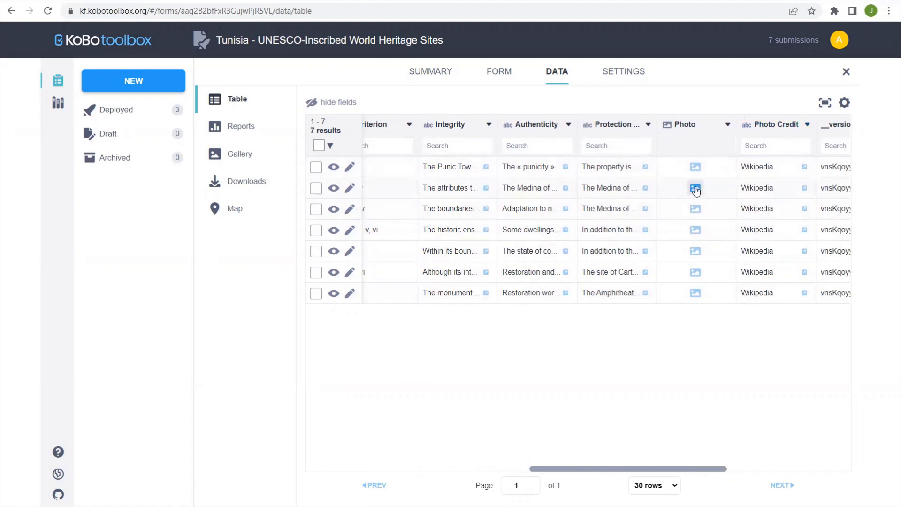
{"action": "left_click", "coordinate": [696, 188]}
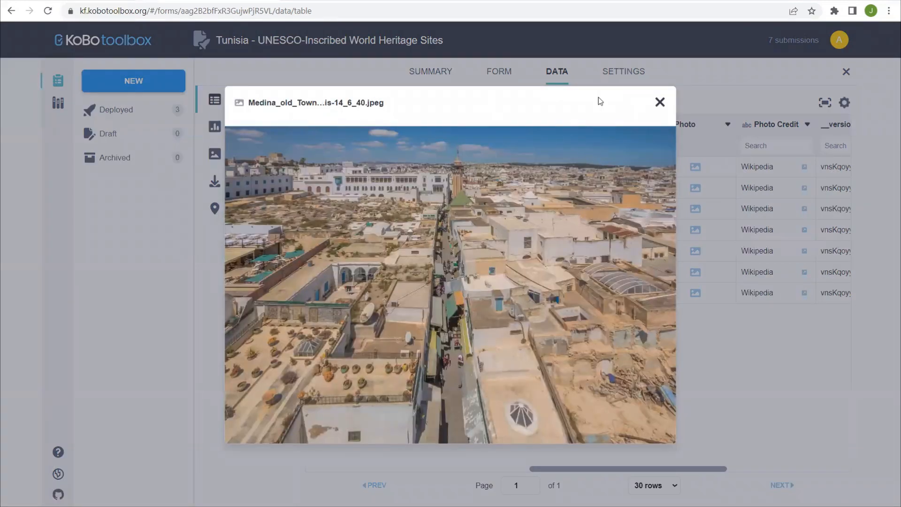
{"action": "left_click", "coordinate": [659, 101]}
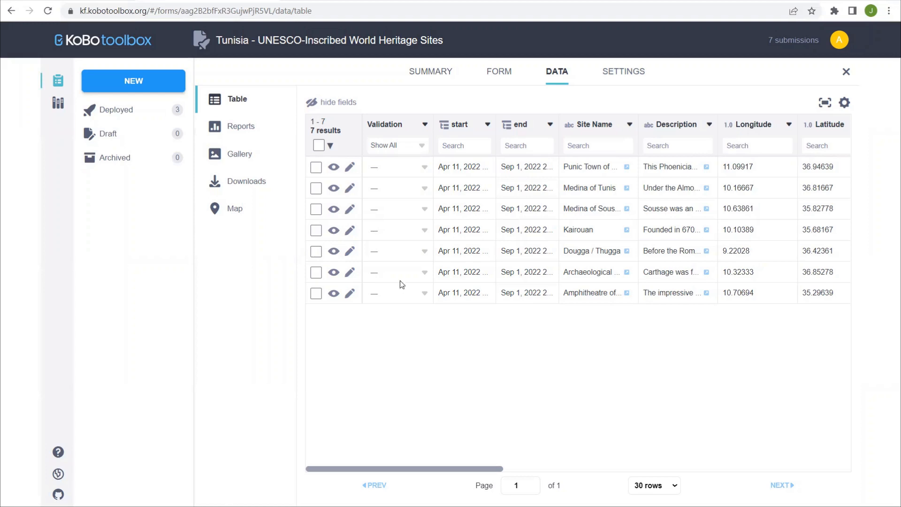
{"action": "mouse_move", "coordinate": [246, 181]}
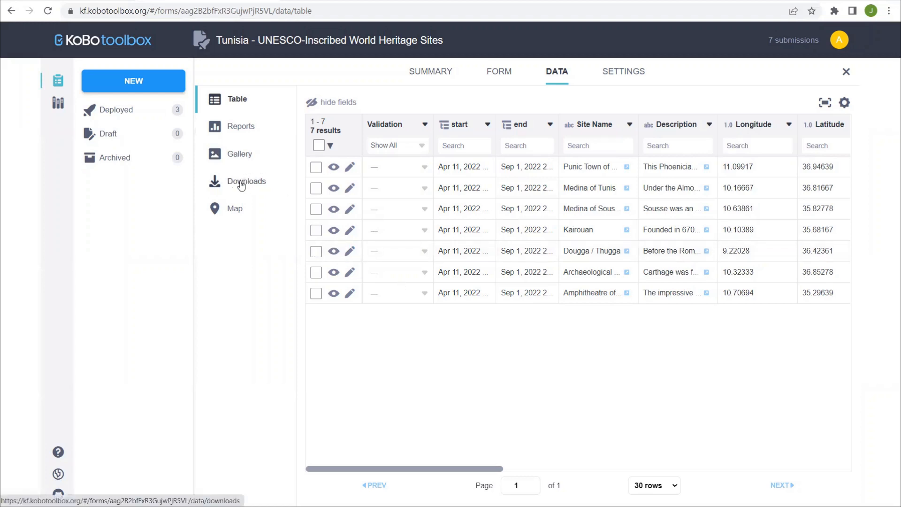
- Choose CSV as the export type and keep all questions selected in advanced options
{"action": "left_click", "coordinate": [247, 182]}
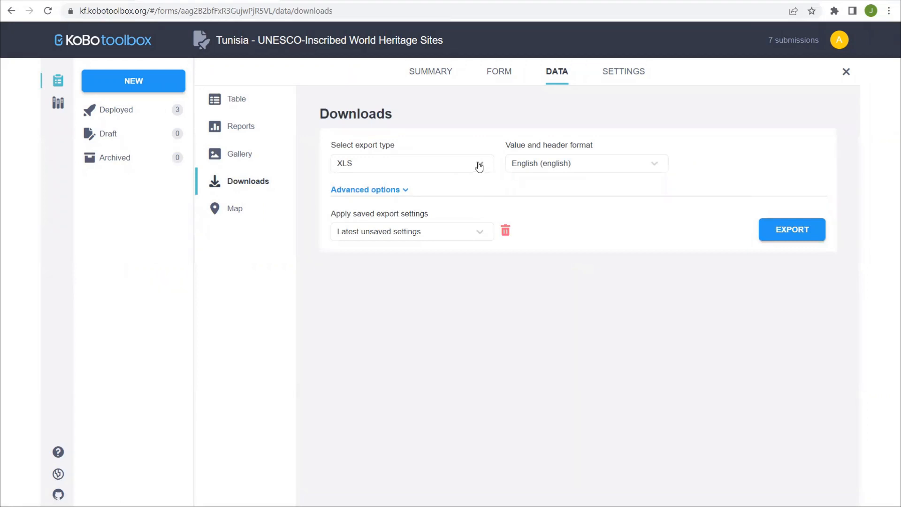
{"action": "mouse_move", "coordinate": [491, 167]}
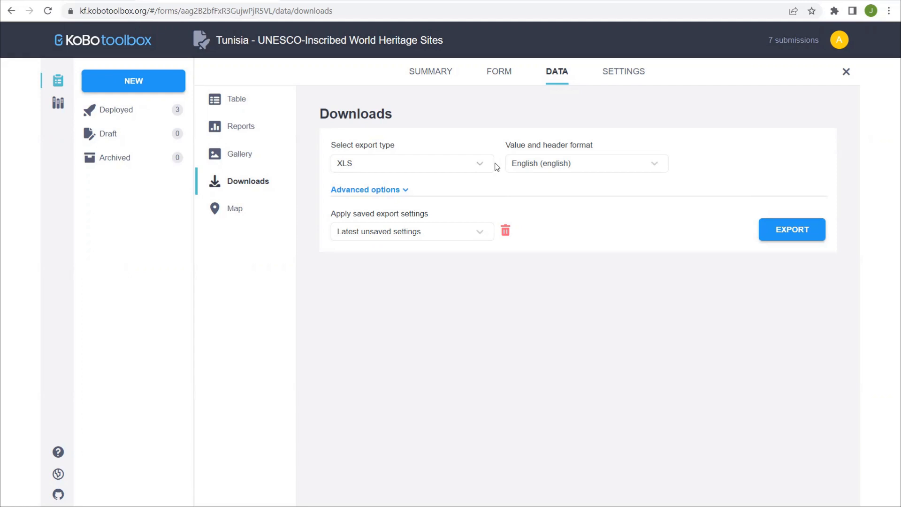
{"action": "left_click", "coordinate": [411, 164]}
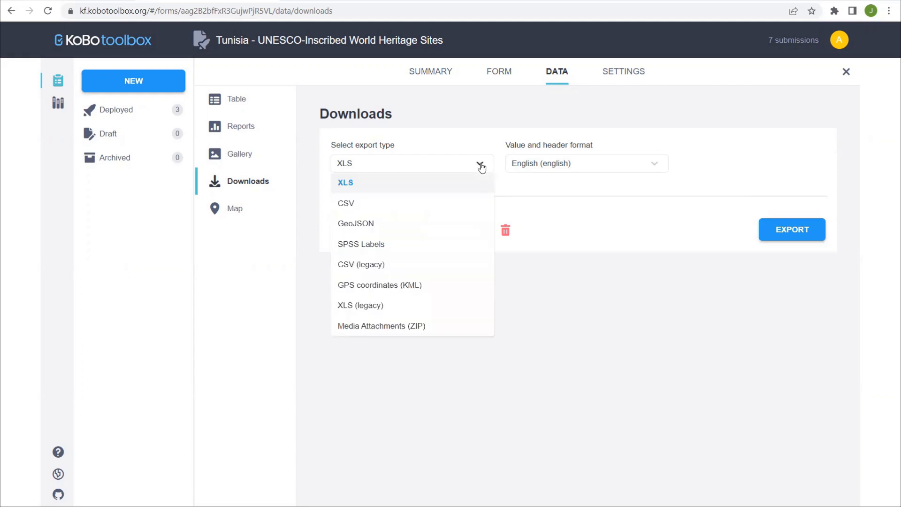
{"action": "mouse_move", "coordinate": [381, 194]}
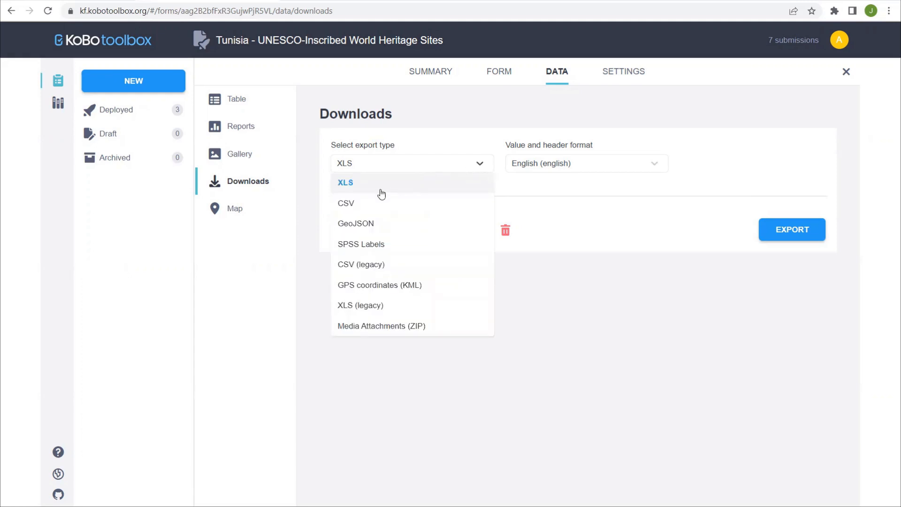
{"action": "left_click", "coordinate": [346, 203]}
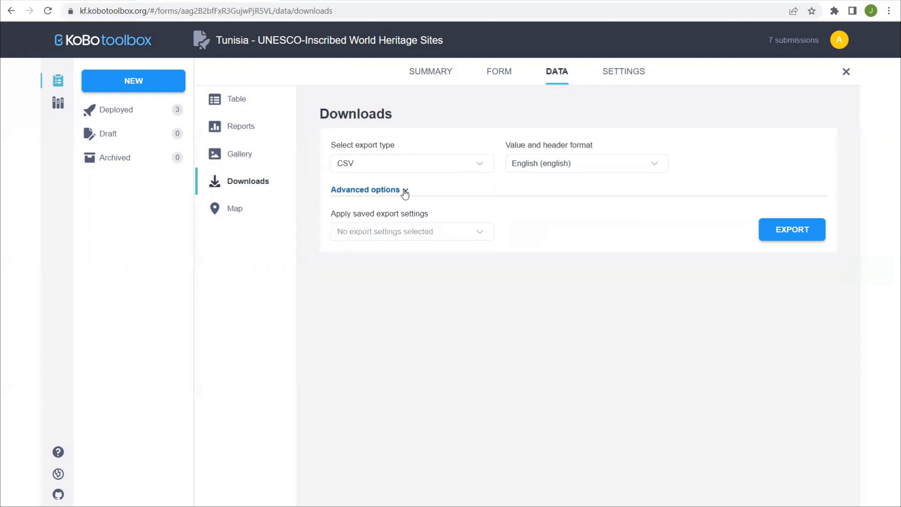
{"action": "left_click", "coordinate": [366, 190]}
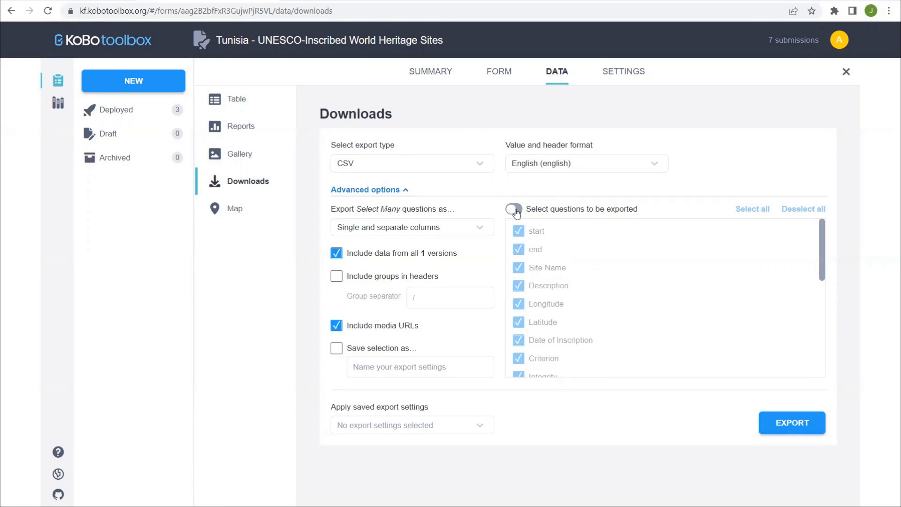
{"action": "left_click", "coordinate": [513, 209]}
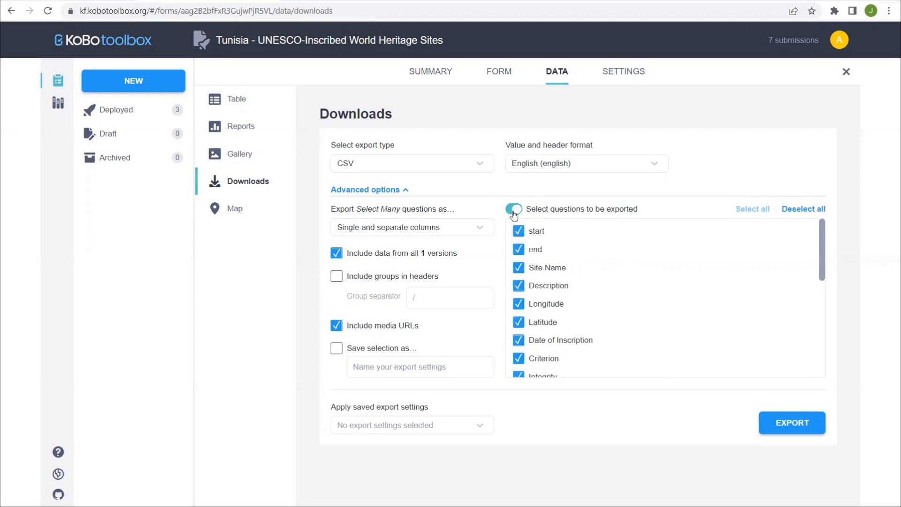
{"action": "scroll", "scroll_direction": "down", "scroll_amount": 3}
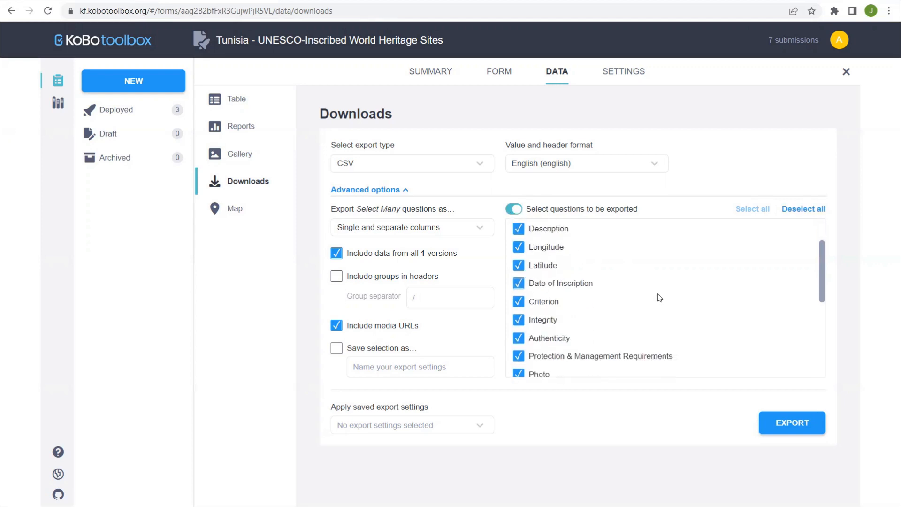
{"action": "left_click", "coordinate": [513, 208]}
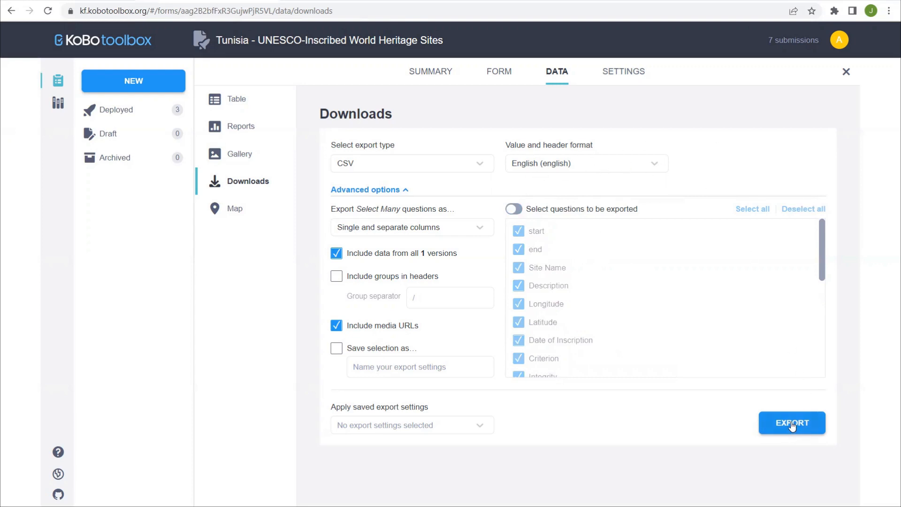
- Create a new CSV export of the seven submissions
{"action": "left_click", "coordinate": [791, 423]}
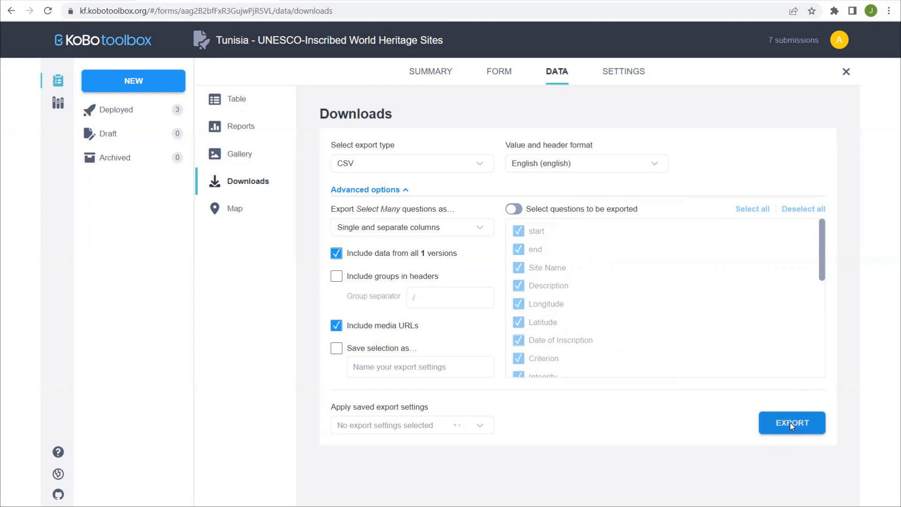
{"action": "left_click", "coordinate": [792, 422]}
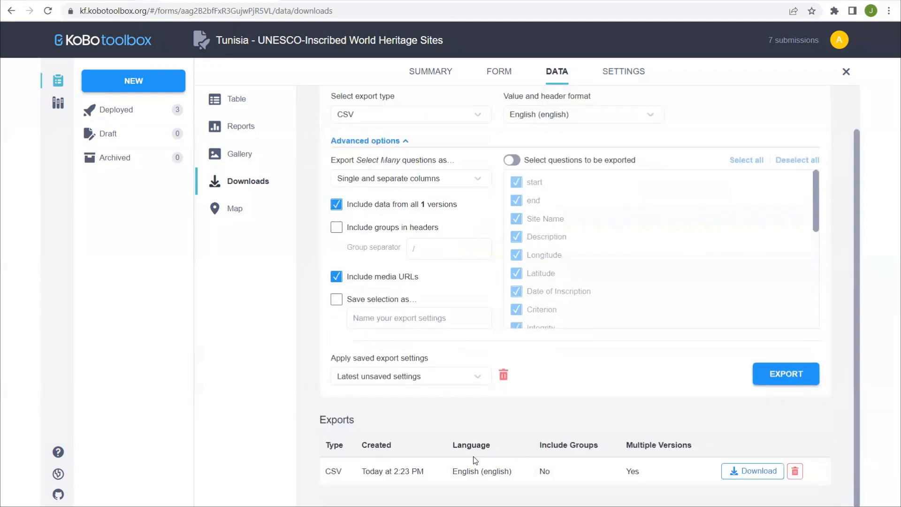
{"action": "mouse_move", "coordinate": [753, 471]}
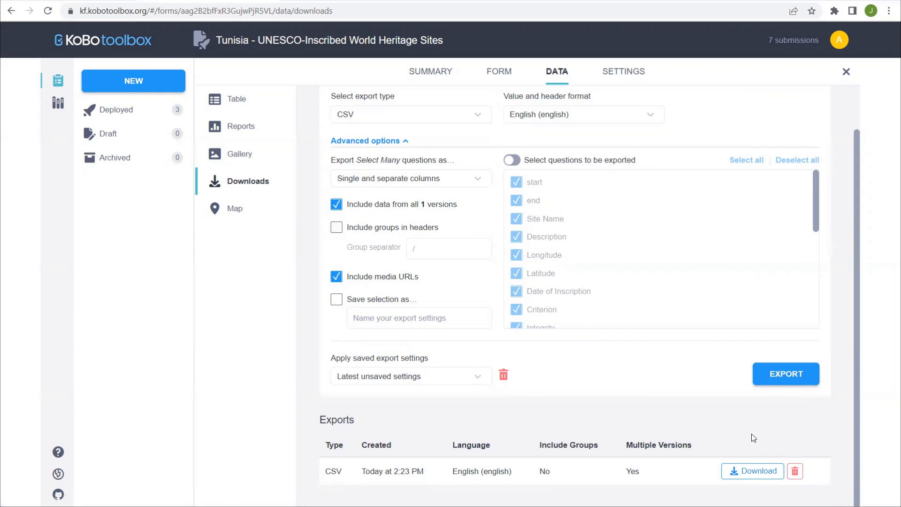
{"action": "mouse_move", "coordinate": [756, 437]}
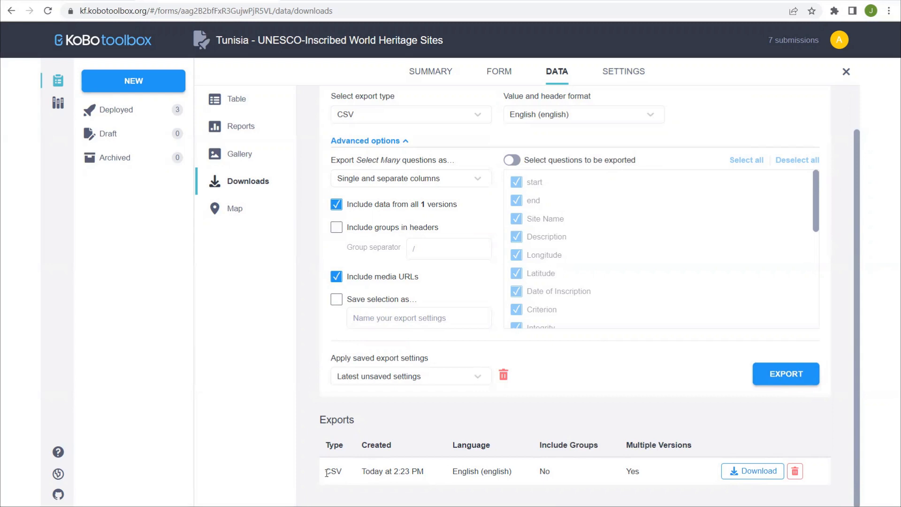
{"action": "mouse_move", "coordinate": [361, 476]}
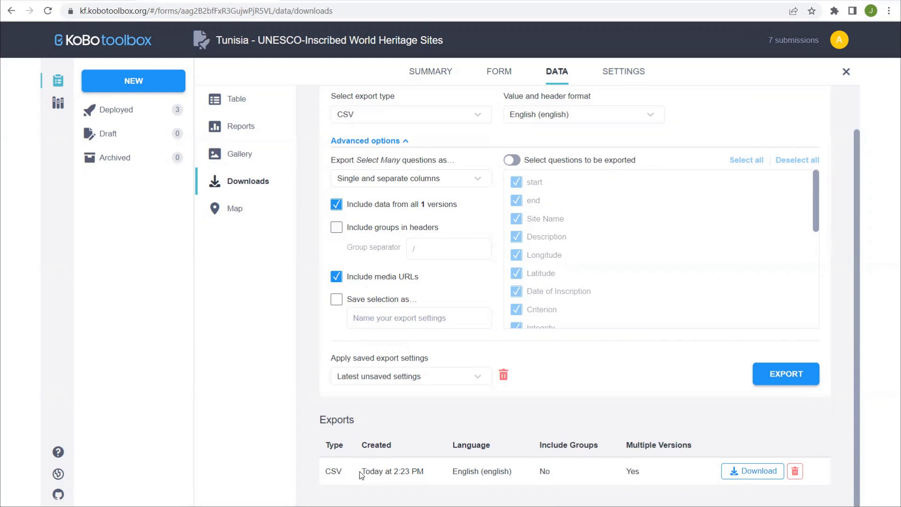
{"action": "mouse_move", "coordinate": [361, 471]}
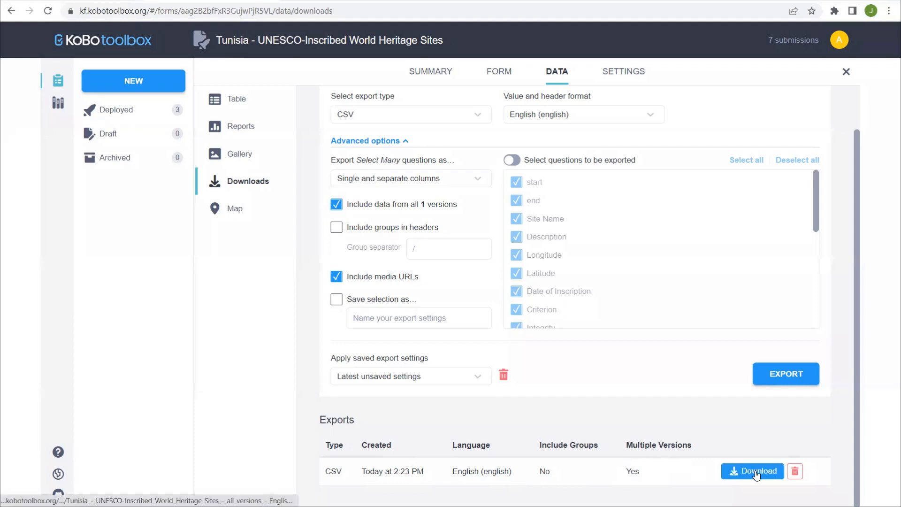
- Download the new CSV export and open the downloaded file
{"action": "left_click", "coordinate": [758, 470]}
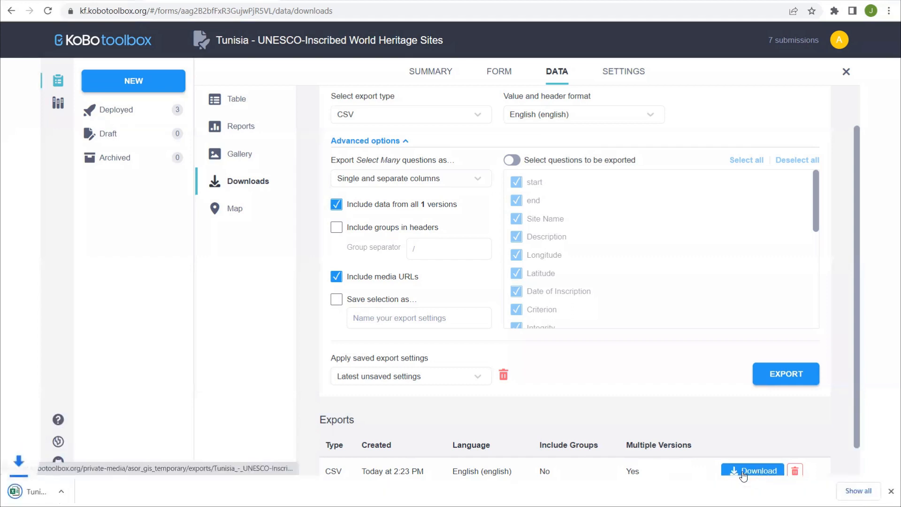
{"action": "left_click", "coordinate": [753, 471]}
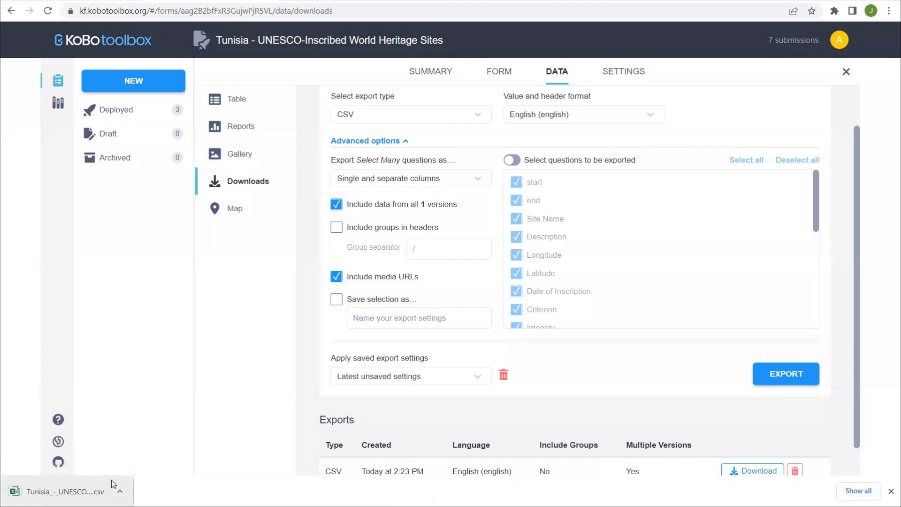
{"action": "left_click", "coordinate": [64, 491]}
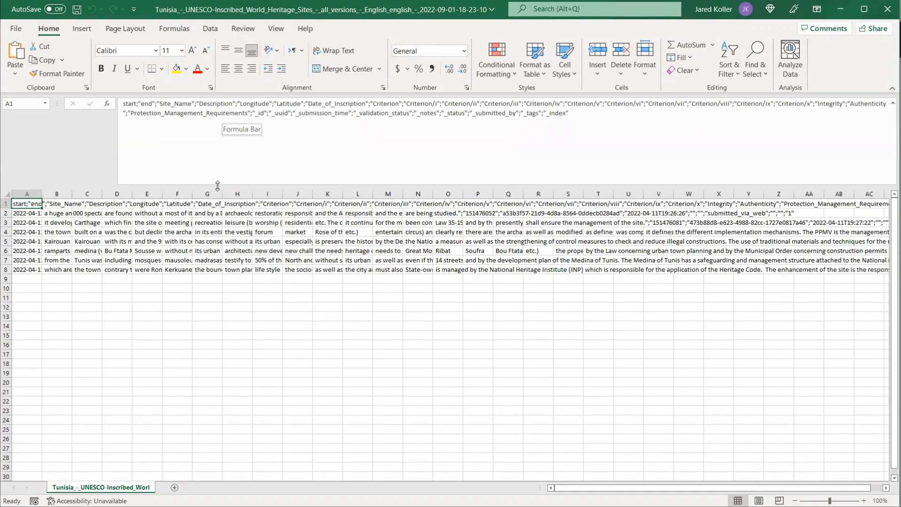
{"action": "mouse_move", "coordinate": [355, 140]}
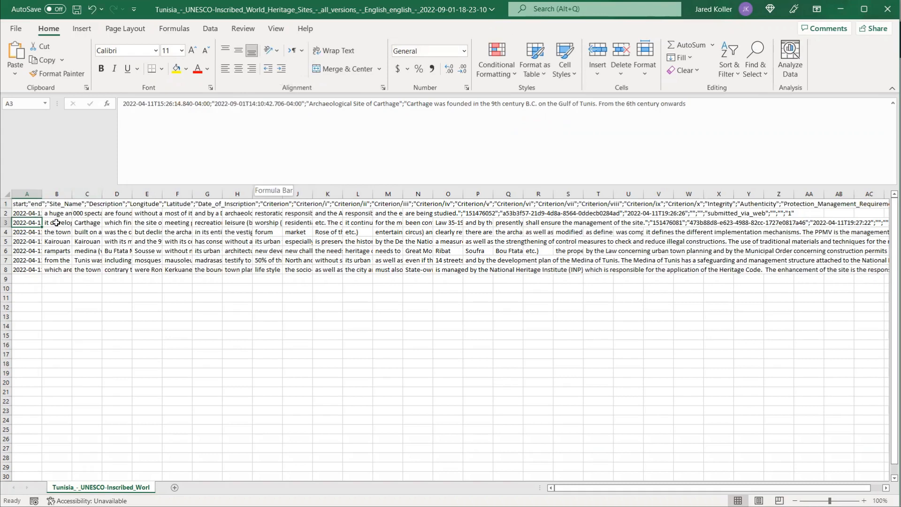
- Inspect cells C3 and A1 of the CSV, then close the spreadsheet
{"action": "left_click", "coordinate": [86, 223]}
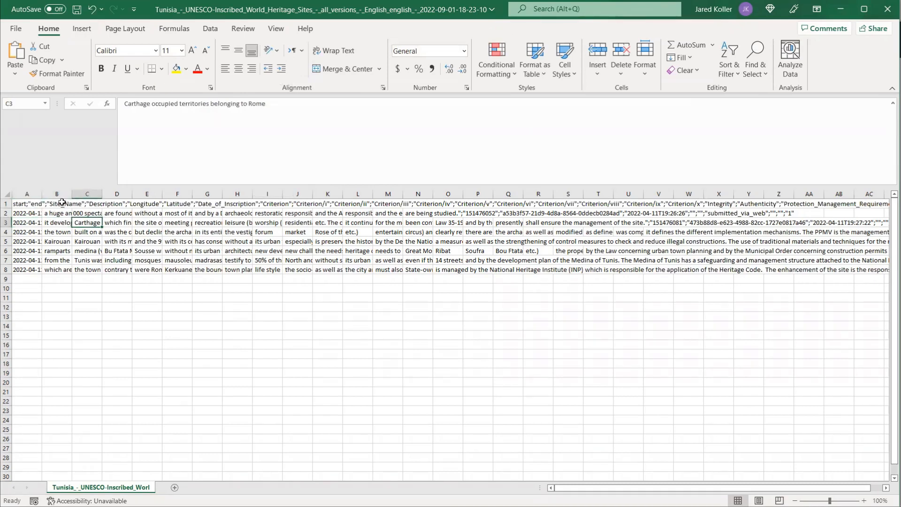
{"action": "left_click", "coordinate": [57, 194]}
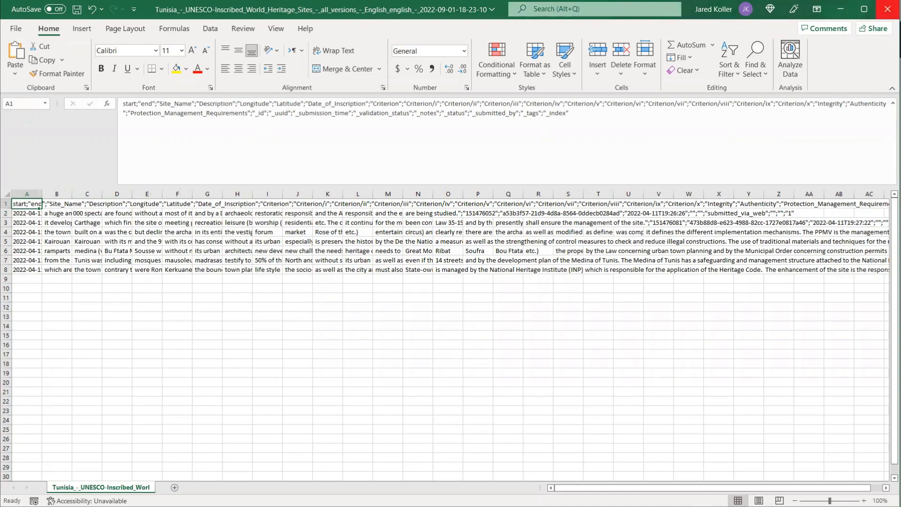
{"action": "left_click", "coordinate": [887, 8]}
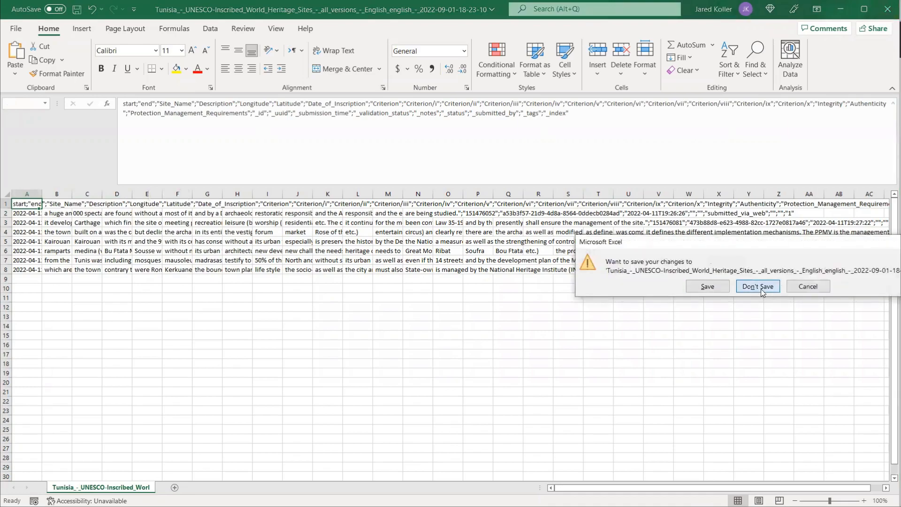
- Discard the CSV without saving and select Media Attachments (ZIP) as the export type
{"action": "left_click", "coordinate": [757, 286]}
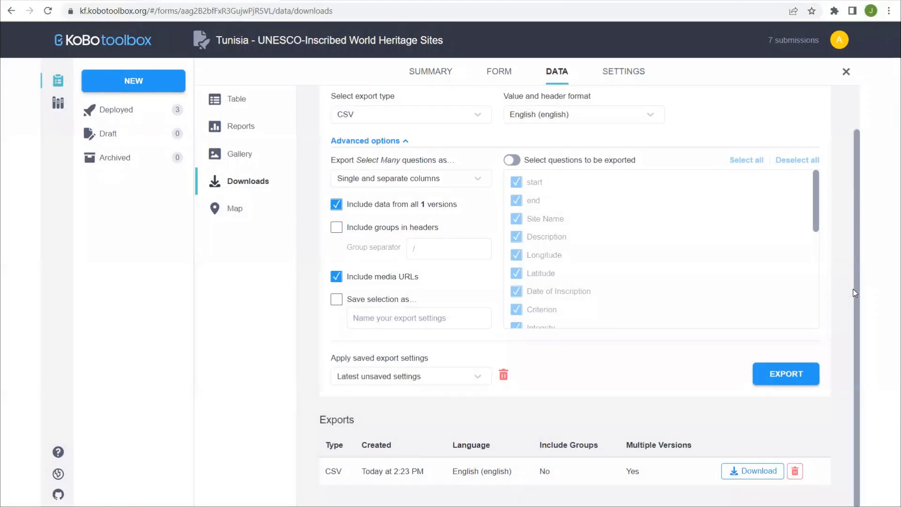
{"action": "mouse_move", "coordinate": [491, 107]}
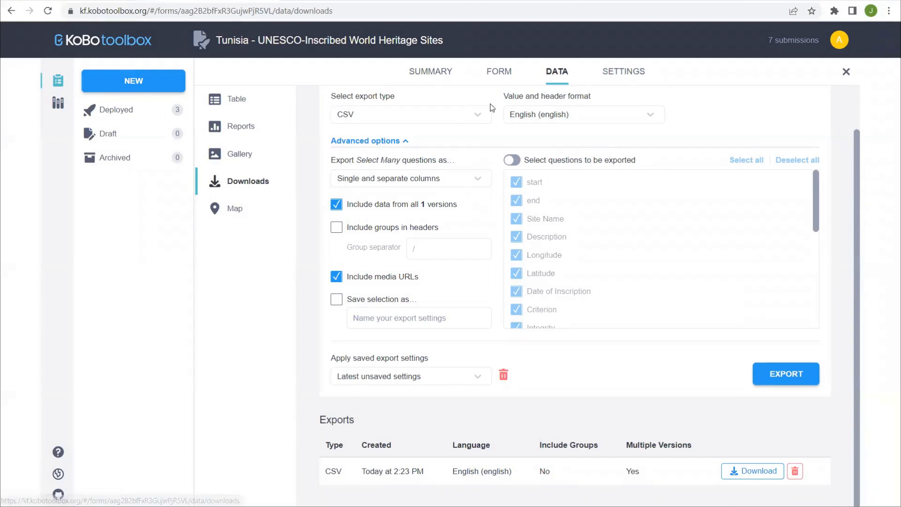
{"action": "left_click", "coordinate": [410, 114]}
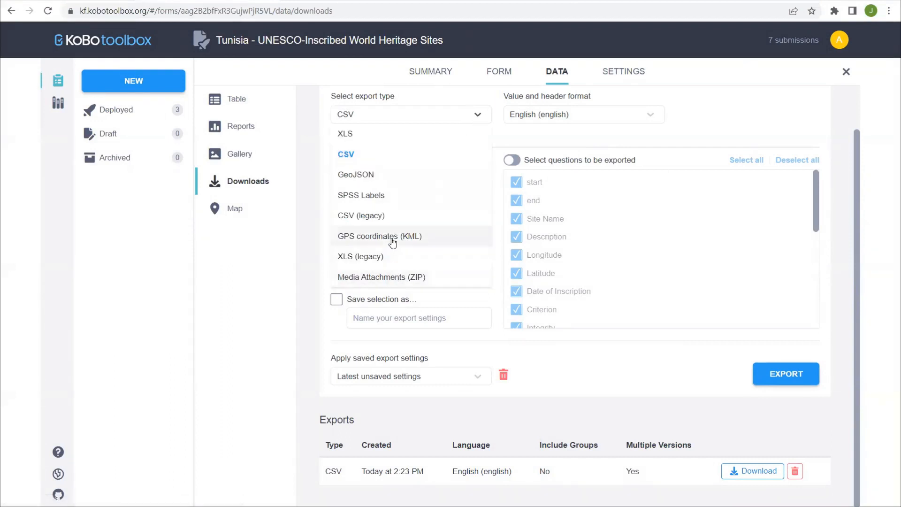
{"action": "left_click", "coordinate": [381, 277]}
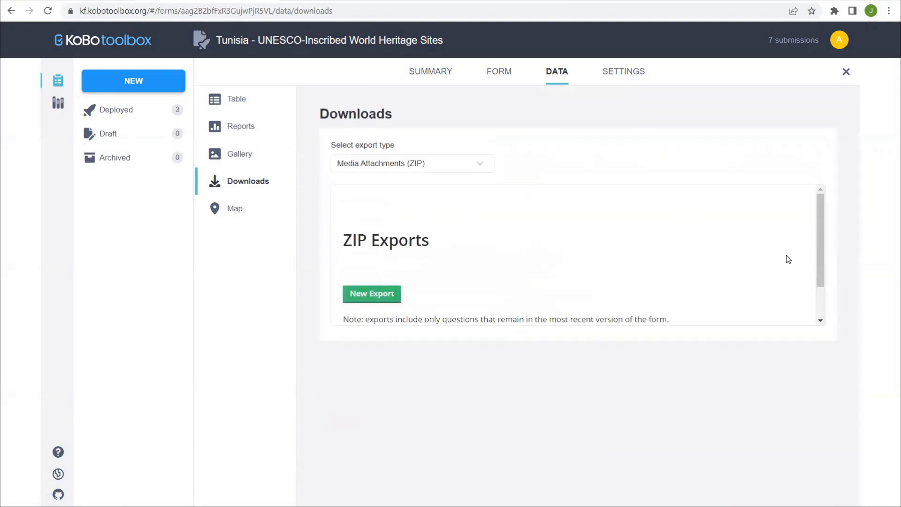
- Create the Media Attachments ZIP export, refresh its status, and download the ZIP file
{"action": "left_click", "coordinate": [371, 294]}
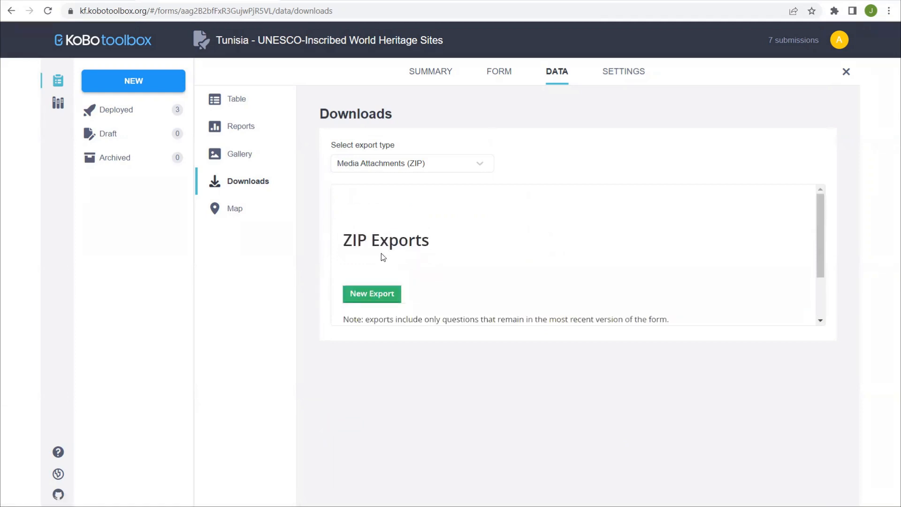
{"action": "left_click", "coordinate": [371, 294]}
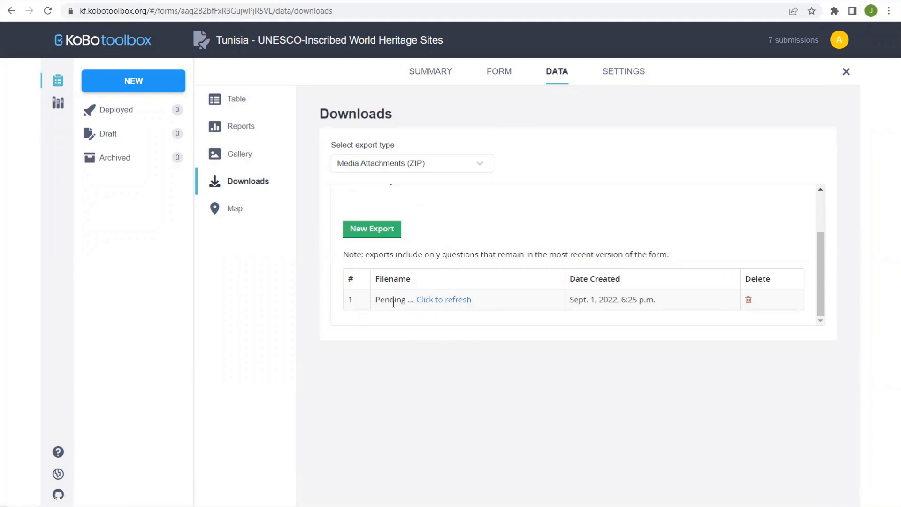
{"action": "left_click", "coordinate": [443, 299]}
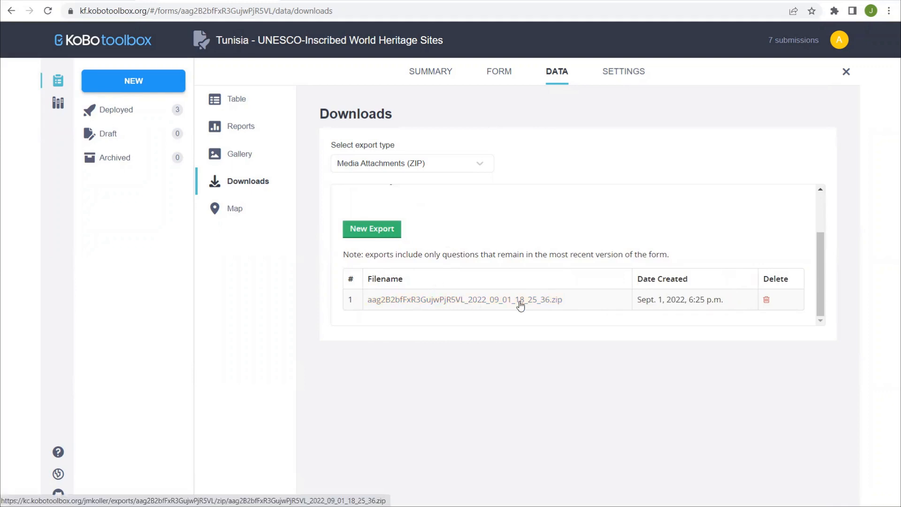
{"action": "left_click", "coordinate": [463, 299]}
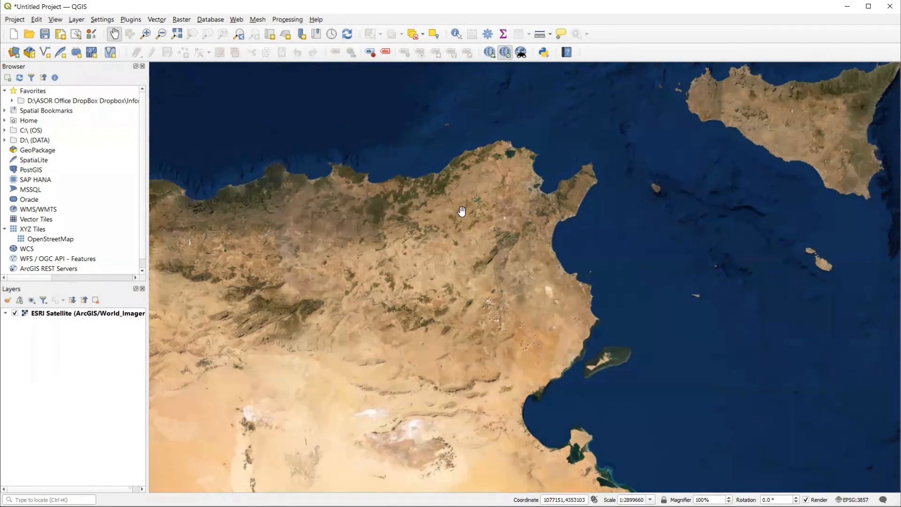
{"action": "mouse_move", "coordinate": [77, 19]}
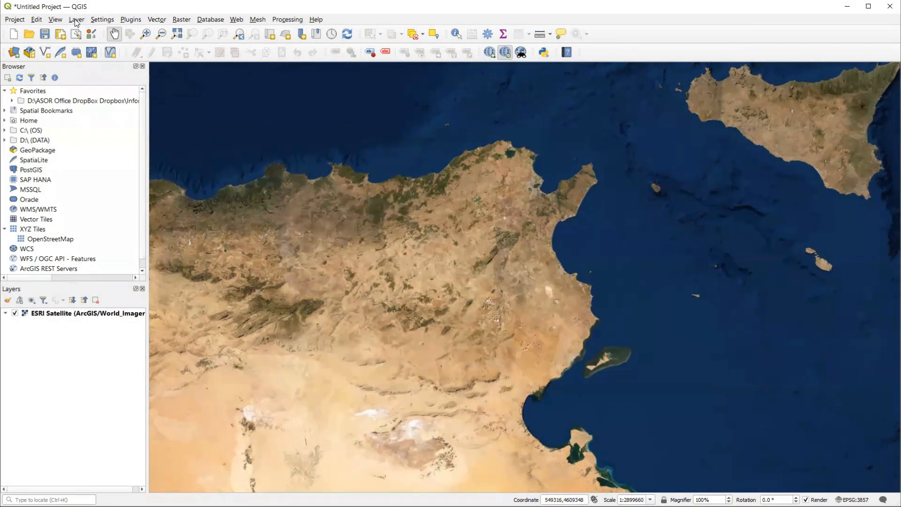
- Open the Add Delimited Text Layer dialog from the Layer menu
{"action": "left_click", "coordinate": [76, 19]}
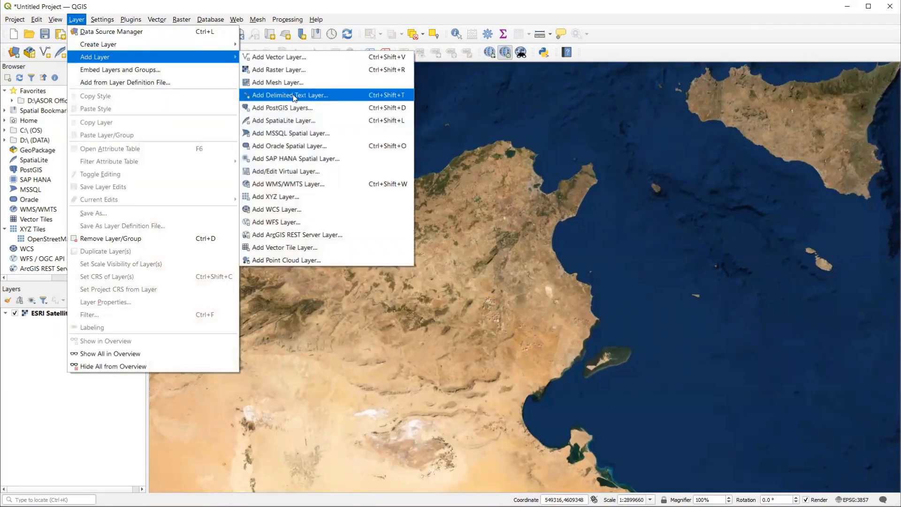
{"action": "left_click", "coordinate": [292, 95]}
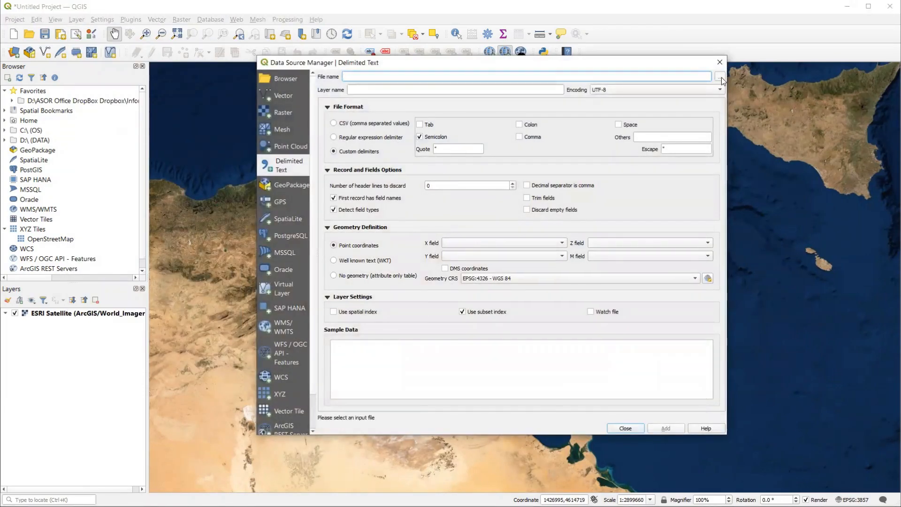
- Add the exported CSV as points using semicolon delimiters and Longitude/Latitude fields
{"action": "left_click", "coordinate": [720, 76]}
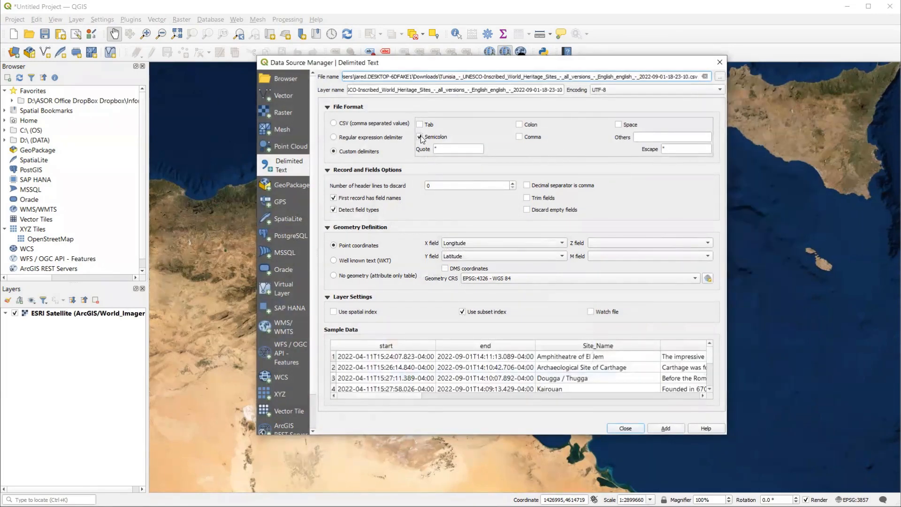
{"action": "mouse_move", "coordinate": [420, 137]}
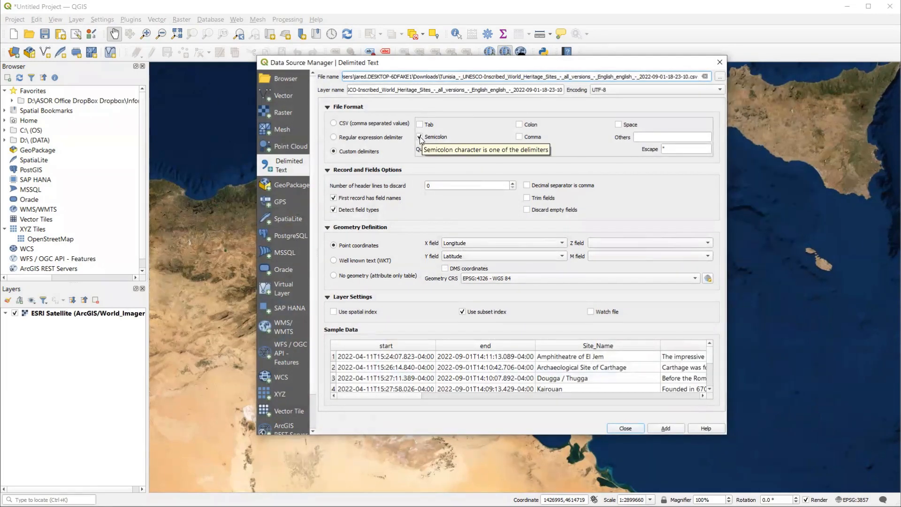
{"action": "left_click", "coordinate": [420, 137]}
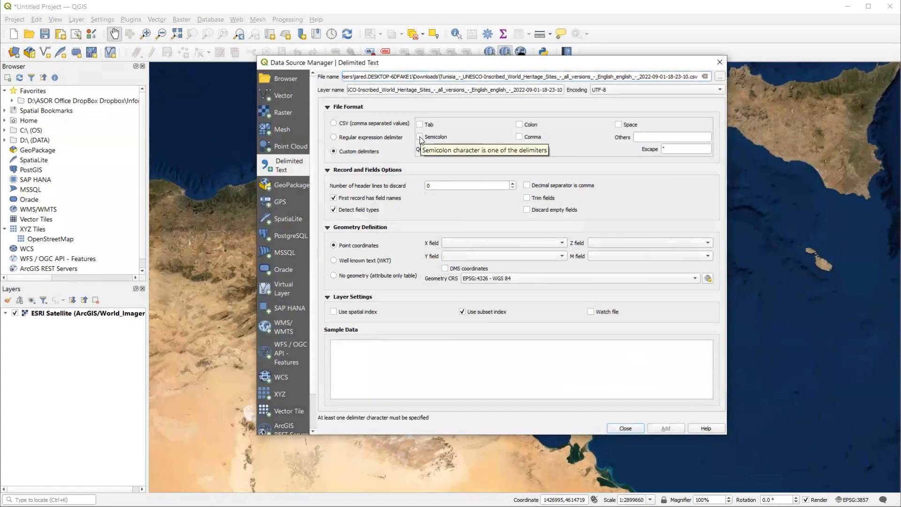
{"action": "left_click", "coordinate": [420, 136]}
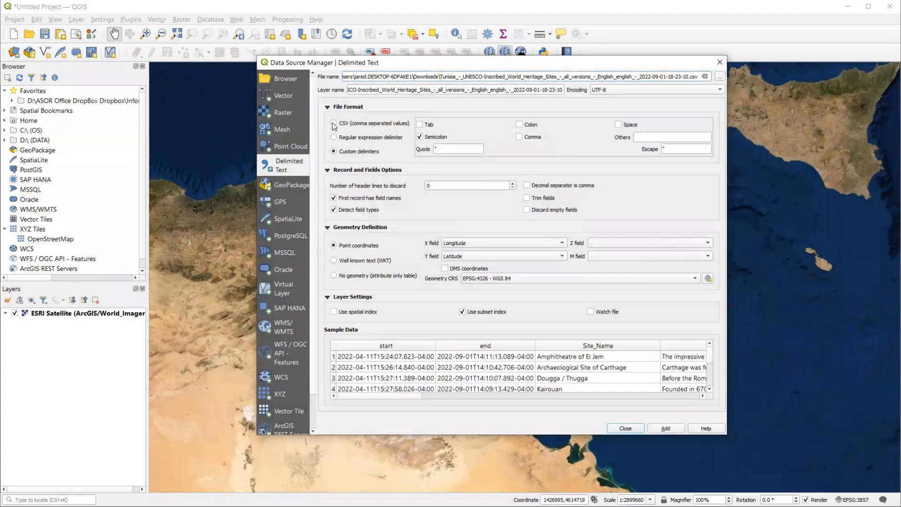
{"action": "left_click", "coordinate": [333, 123]}
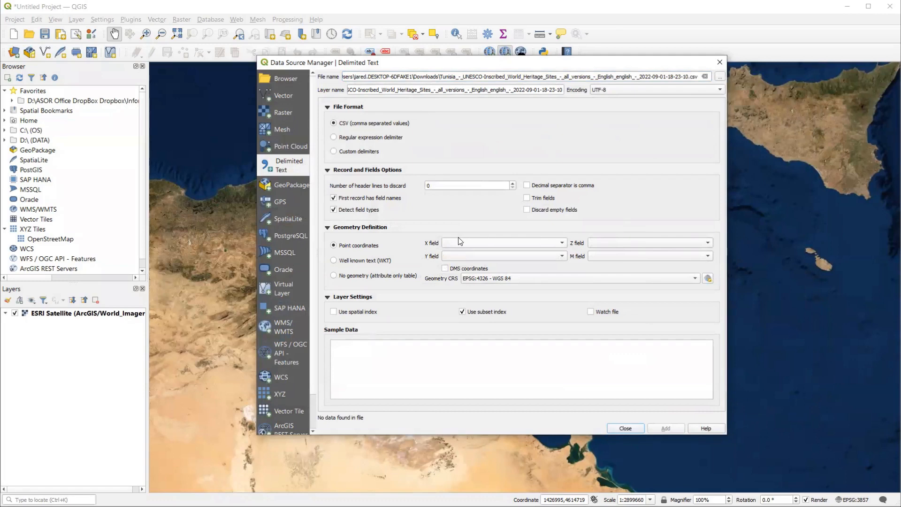
{"action": "mouse_move", "coordinate": [577, 242]}
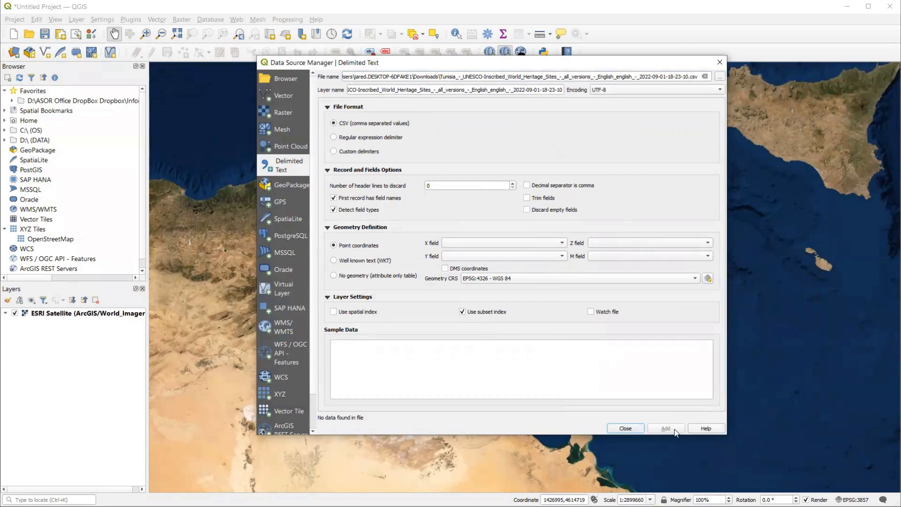
{"action": "mouse_move", "coordinate": [334, 156]}
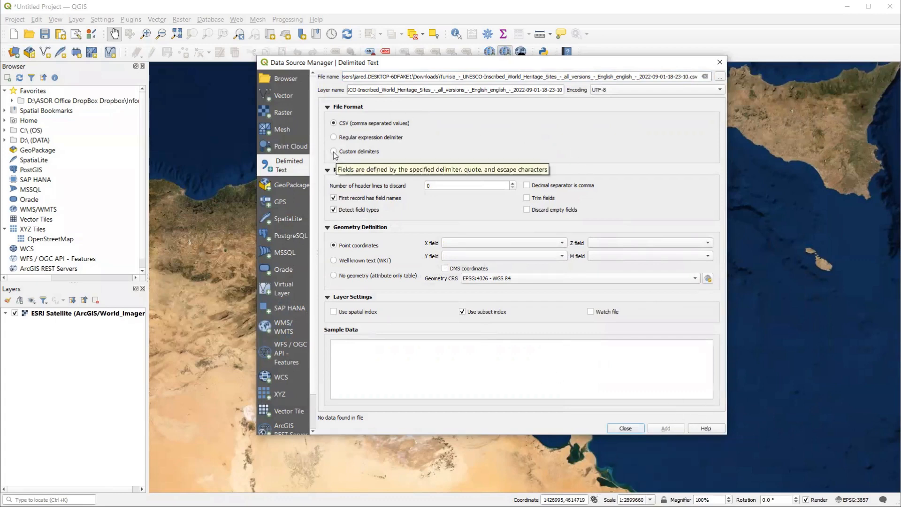
{"action": "mouse_move", "coordinate": [353, 114]}
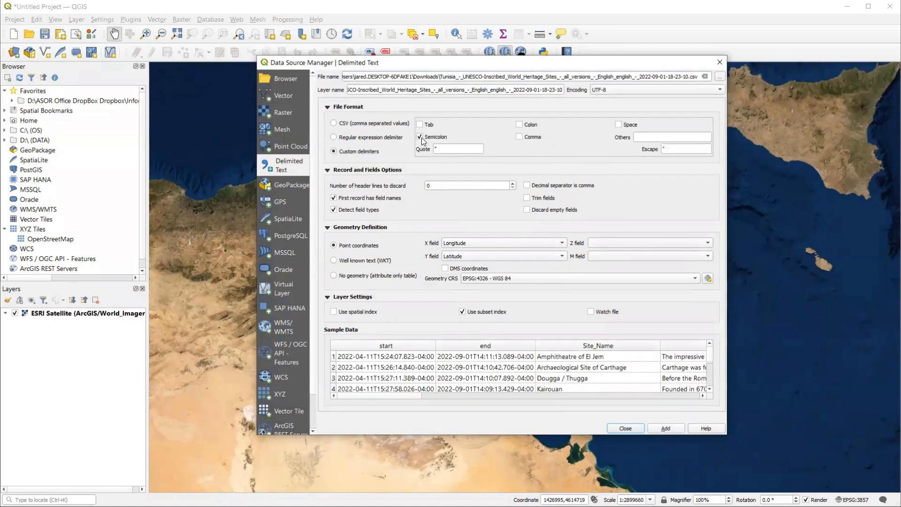
{"action": "left_click", "coordinate": [556, 243]}
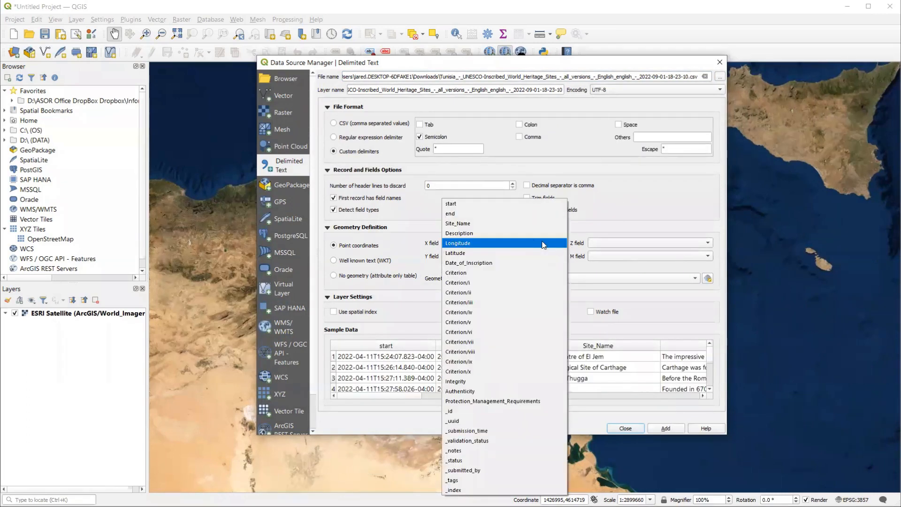
{"action": "left_click", "coordinate": [458, 243]}
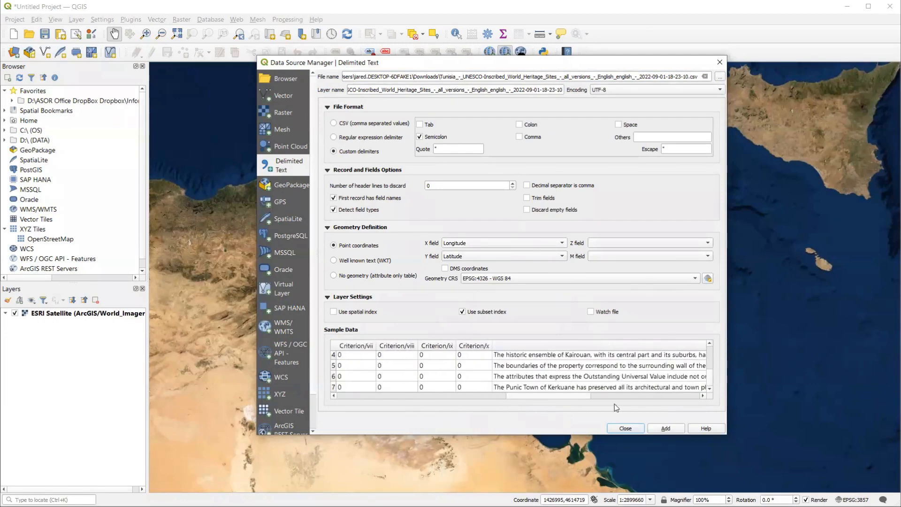
{"action": "left_click", "coordinate": [665, 428]}
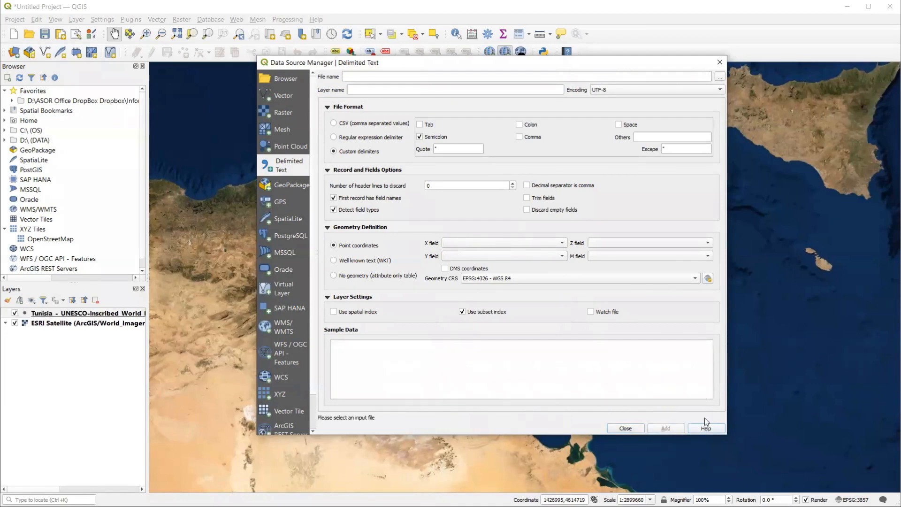
- Enlarge the Tunisia sites point markers to size 5 in the layer's Symbology
{"action": "left_click", "coordinate": [625, 429]}
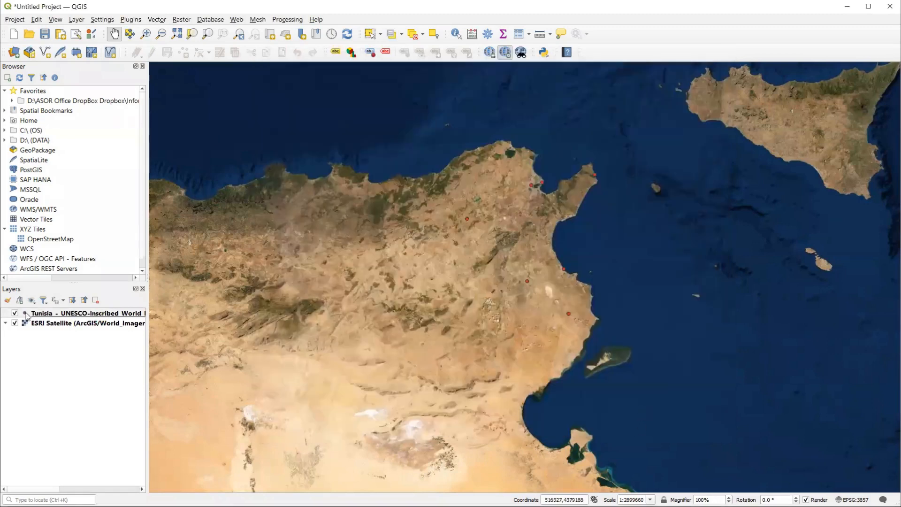
{"action": "double_click", "coordinate": [87, 313]}
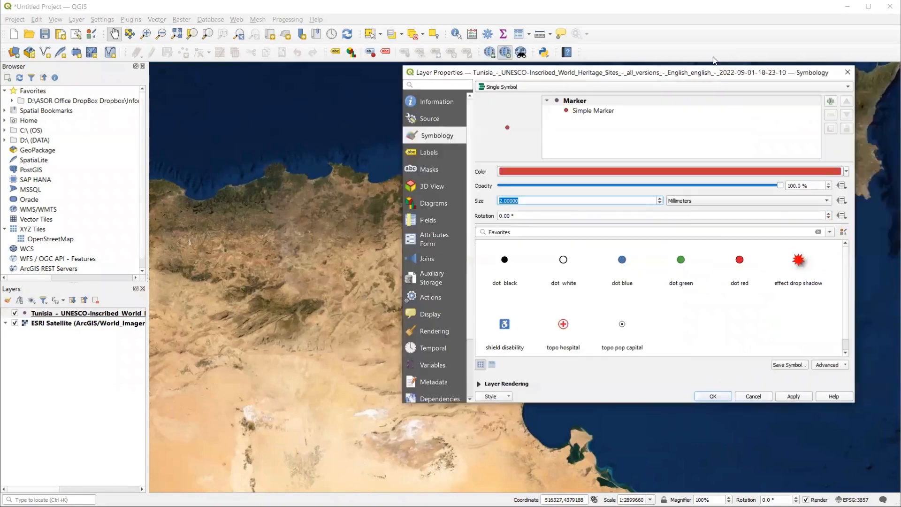
{"action": "type", "text": "5"}
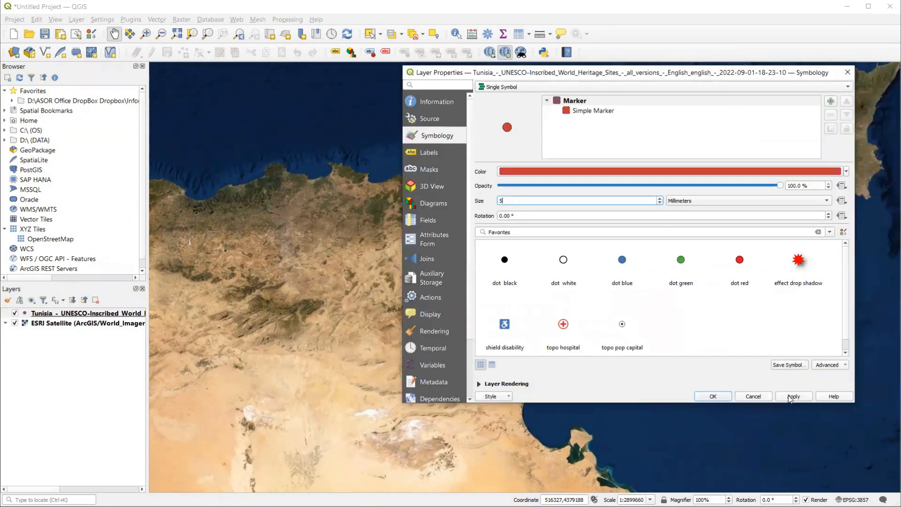
{"action": "left_click", "coordinate": [712, 396]}
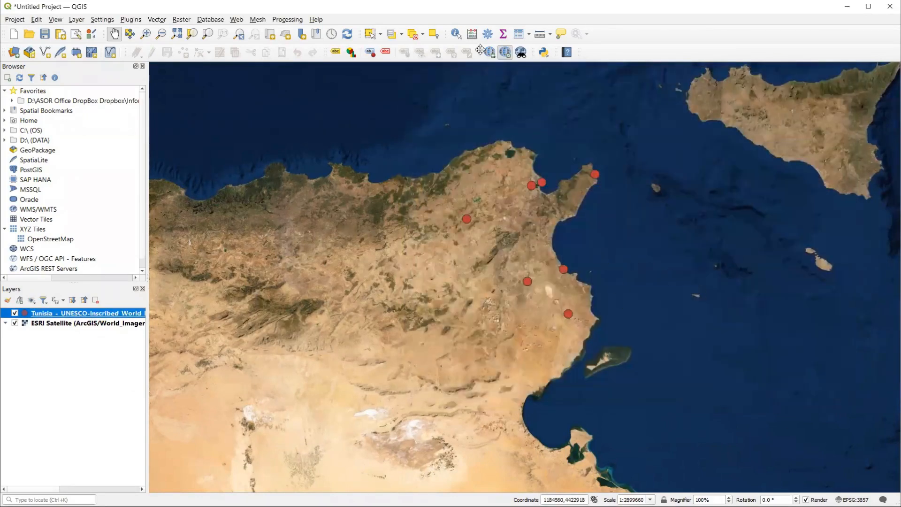
{"action": "left_click", "coordinate": [433, 185]}
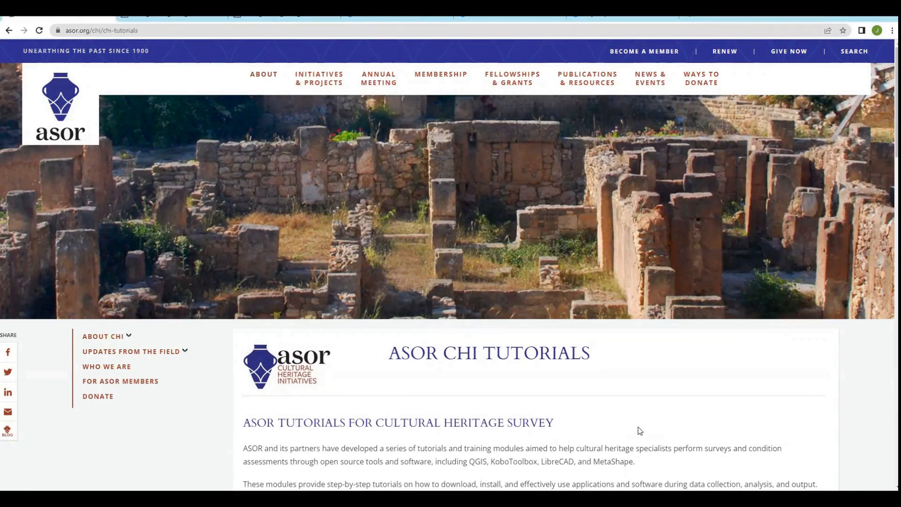
- Select the asor.org/chi/chi-tutorials address in the browser's address bar
{"action": "left_click", "coordinate": [115, 31]}
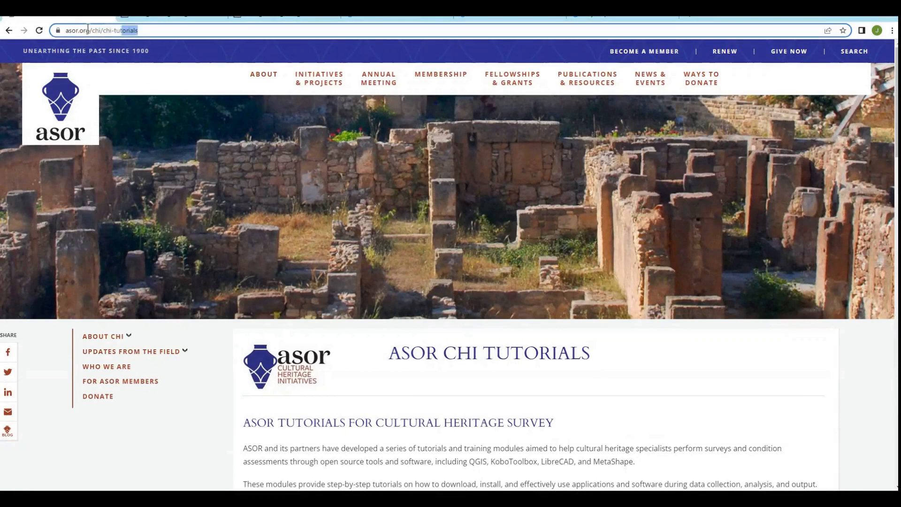